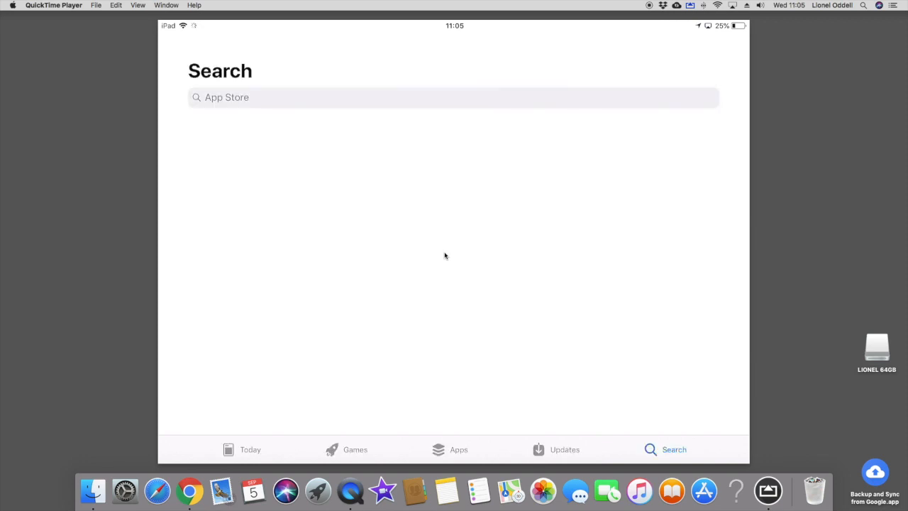
# Step: Search the App Store for "Air transfer"
pyautogui.click(453, 97)
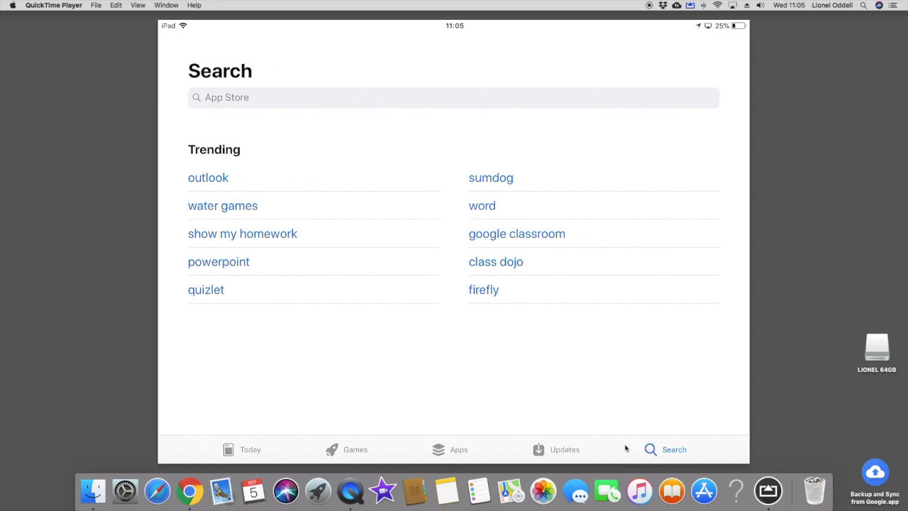
pyautogui.moveTo(4, 389)
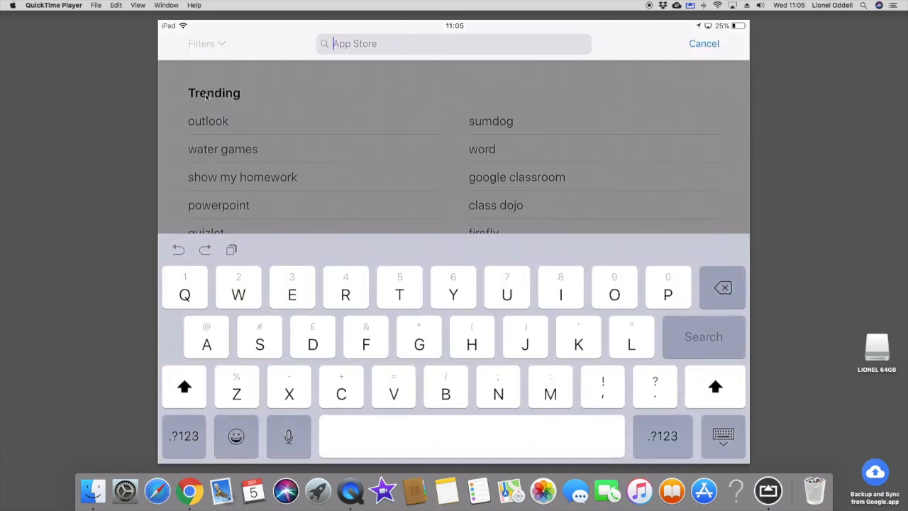
pyautogui.write('A')
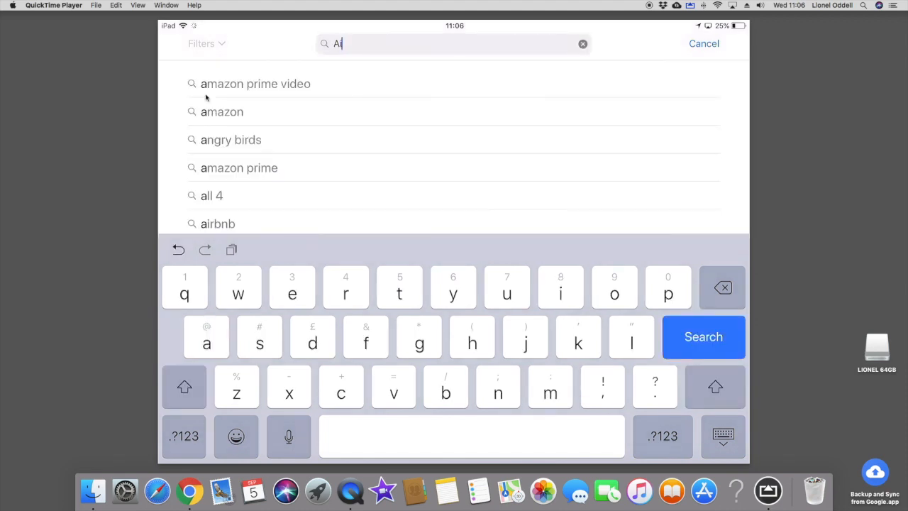
pyautogui.write('r tra')
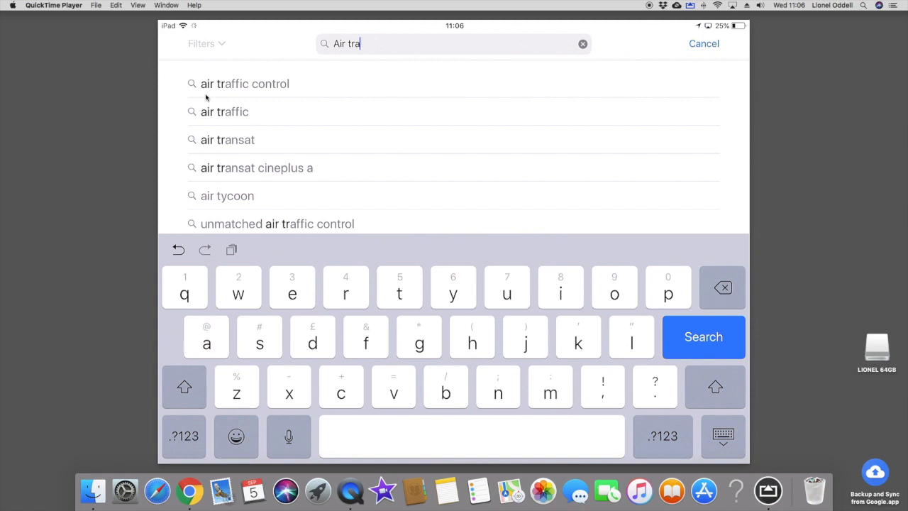
pyautogui.write('nsfer')
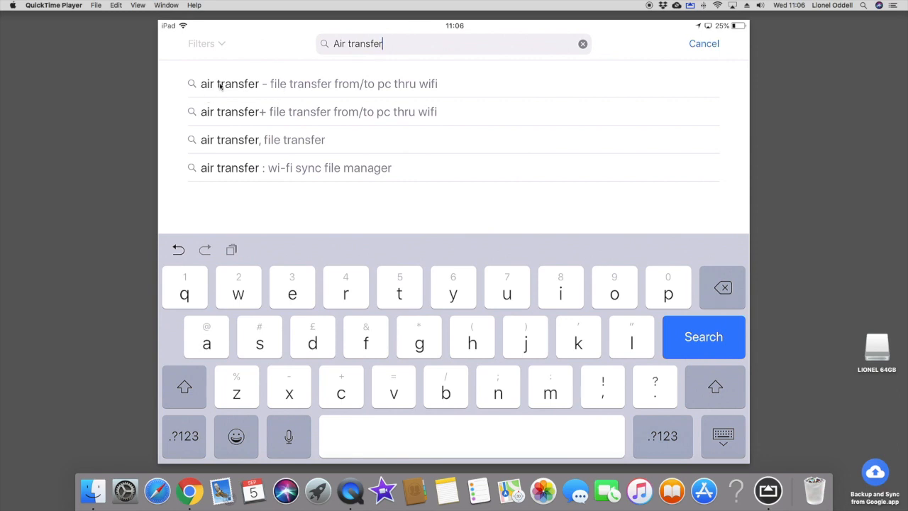
# Step: Open the 'air transfer - file transfer from/to pc thru wifi' result and launch Air Transfer
pyautogui.click(319, 83)
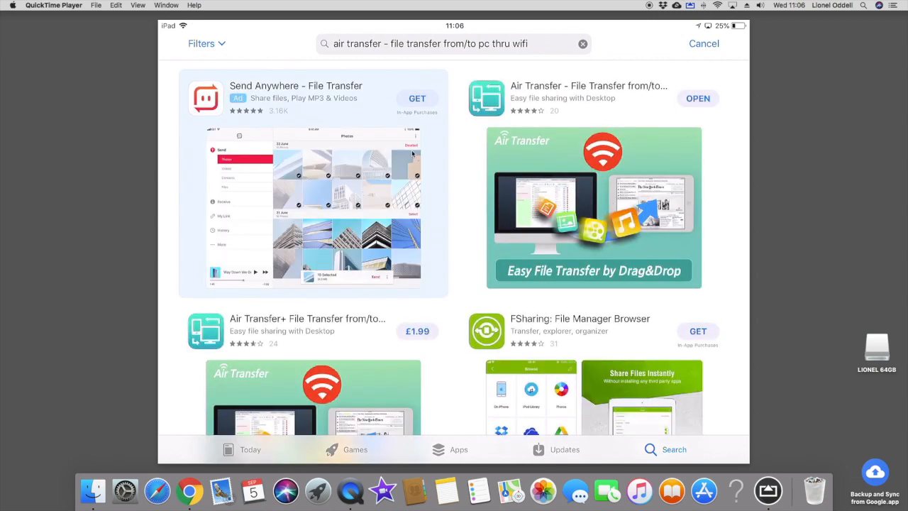
pyautogui.moveTo(500, 164)
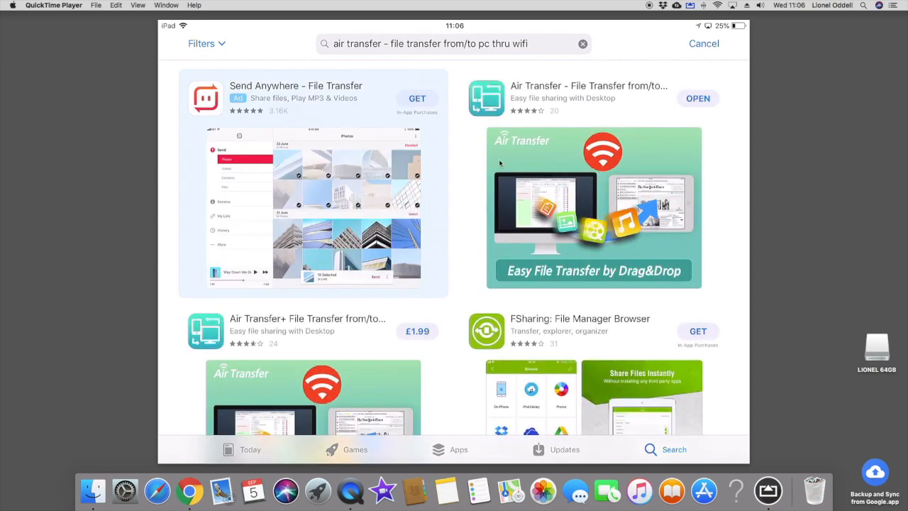
pyautogui.moveTo(592, 219)
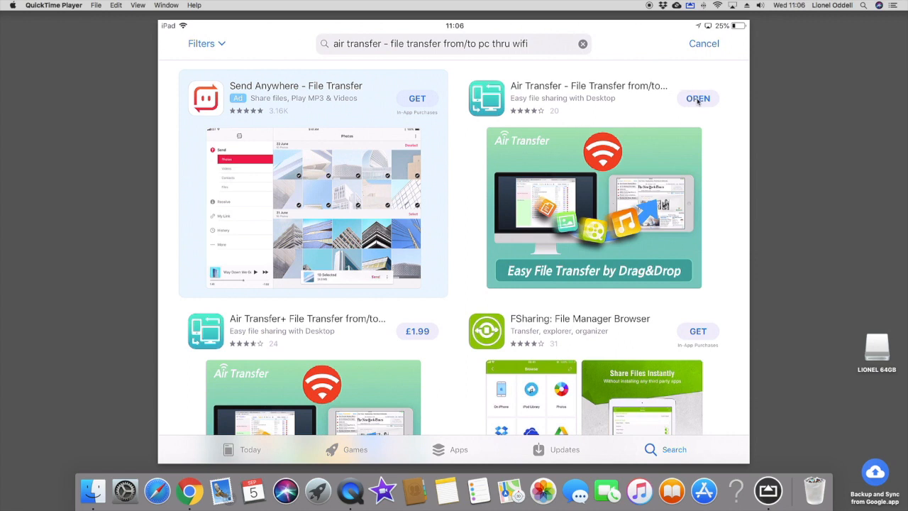
pyautogui.moveTo(663, 344)
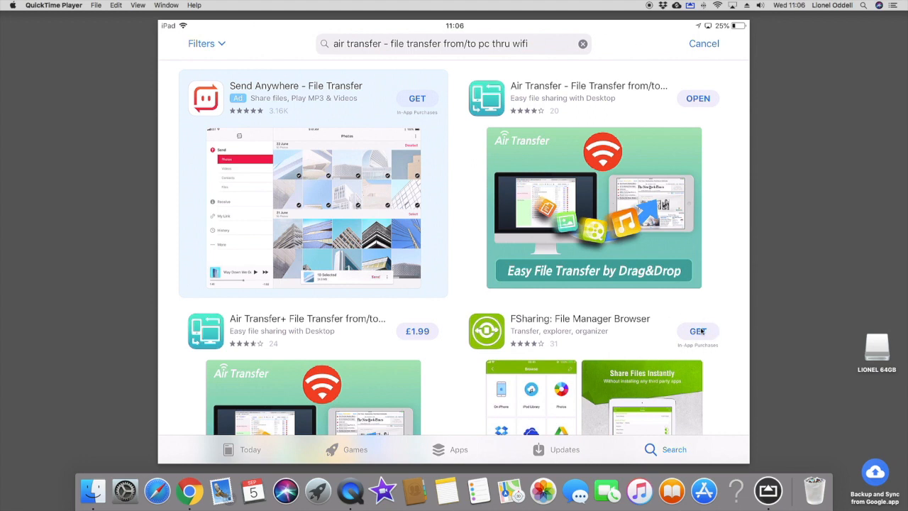
pyautogui.moveTo(517, 229)
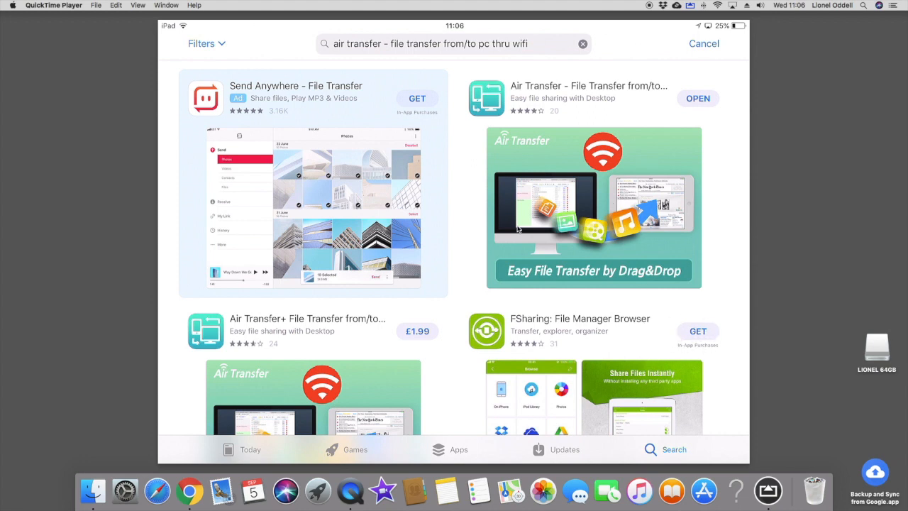
pyautogui.moveTo(631, 103)
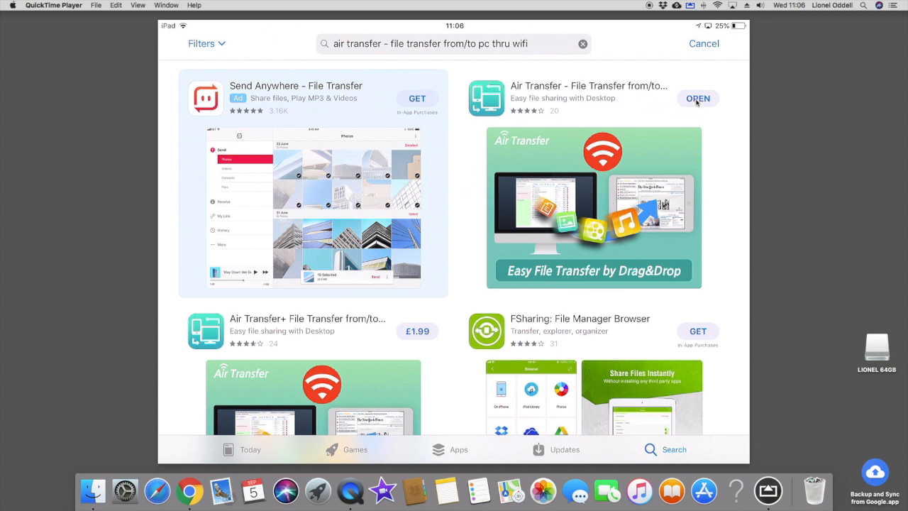
pyautogui.click(697, 98)
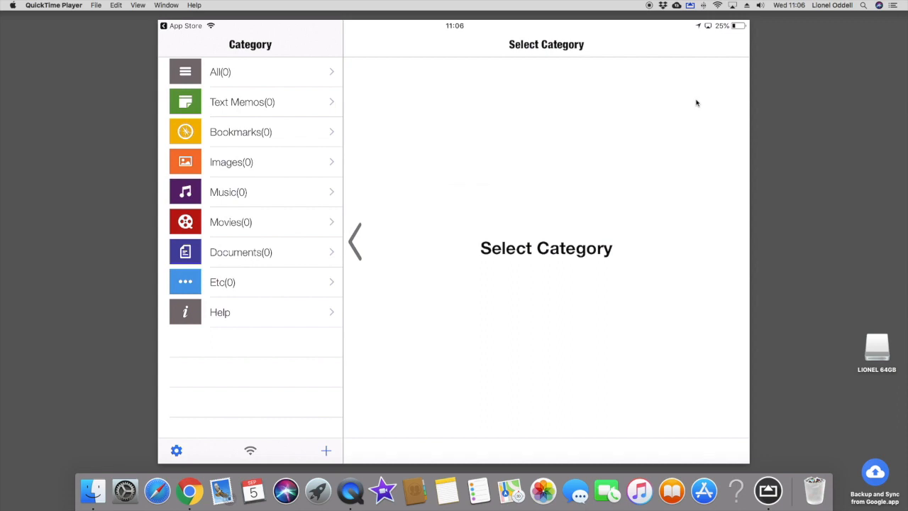
pyautogui.moveTo(624, 88)
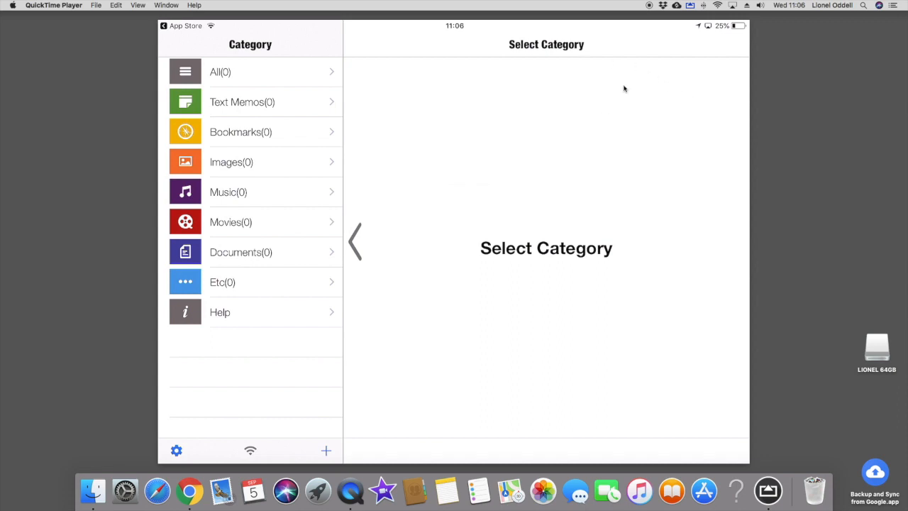
pyautogui.moveTo(277, 450)
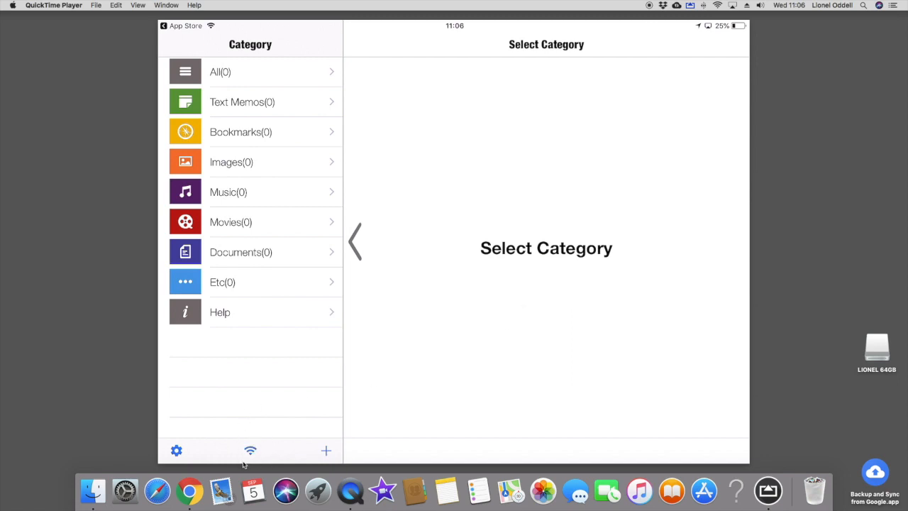
pyautogui.moveTo(253, 449)
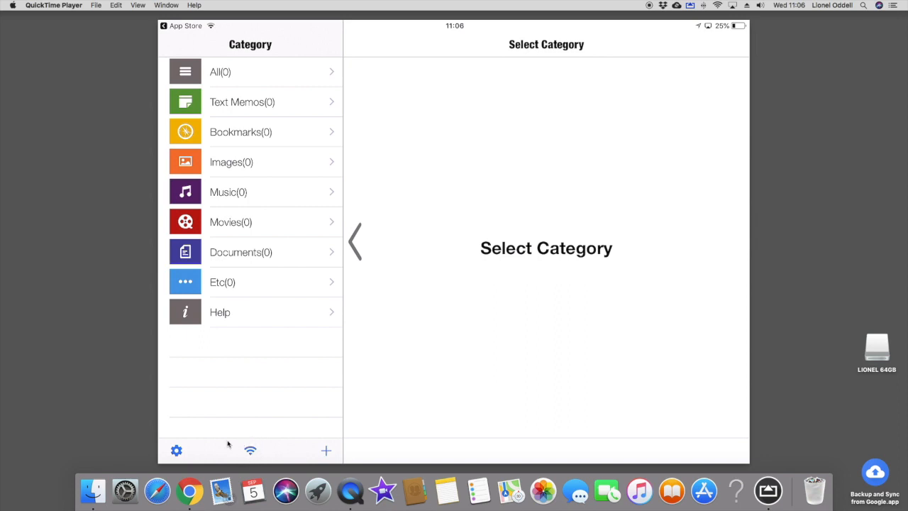
# Step: Display Air Transfer's WiFi Status panel with the network name and browser address
pyautogui.click(251, 450)
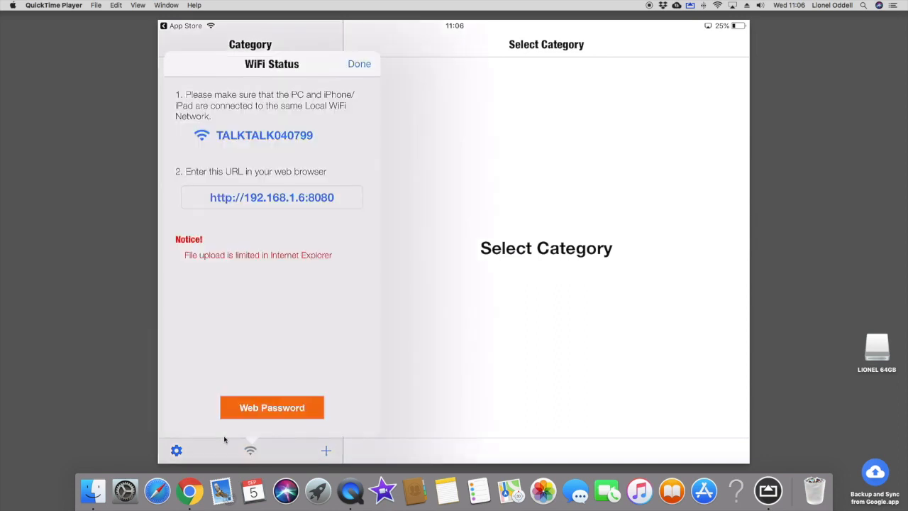
pyautogui.moveTo(318, 188)
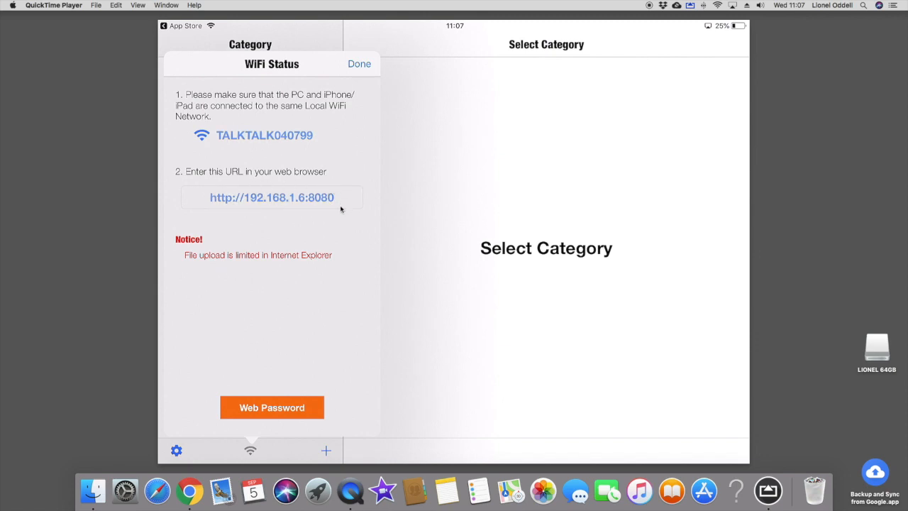
pyautogui.moveTo(307, 227)
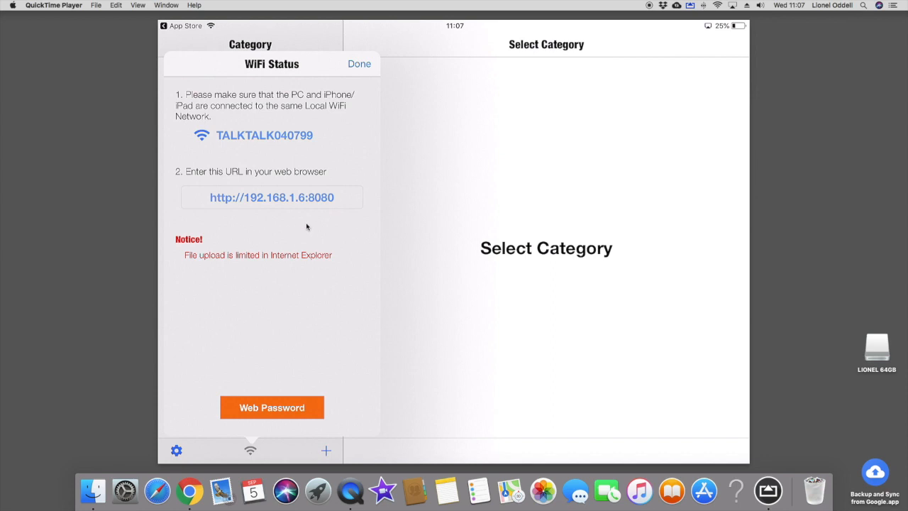
pyautogui.moveTo(290, 417)
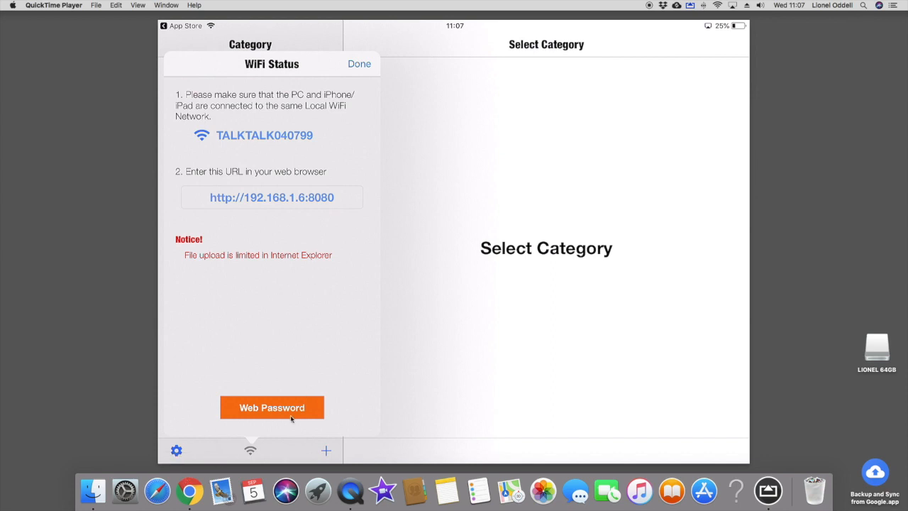
pyautogui.moveTo(190, 490)
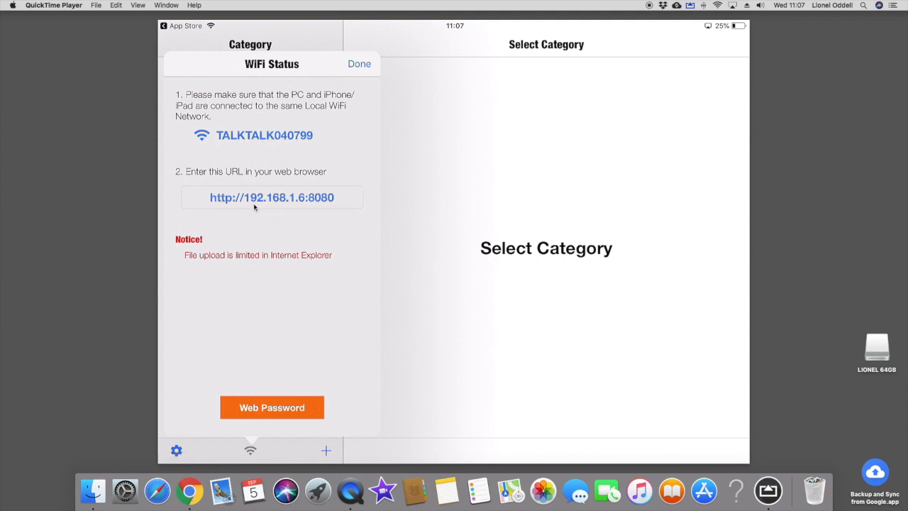
pyautogui.moveTo(199, 438)
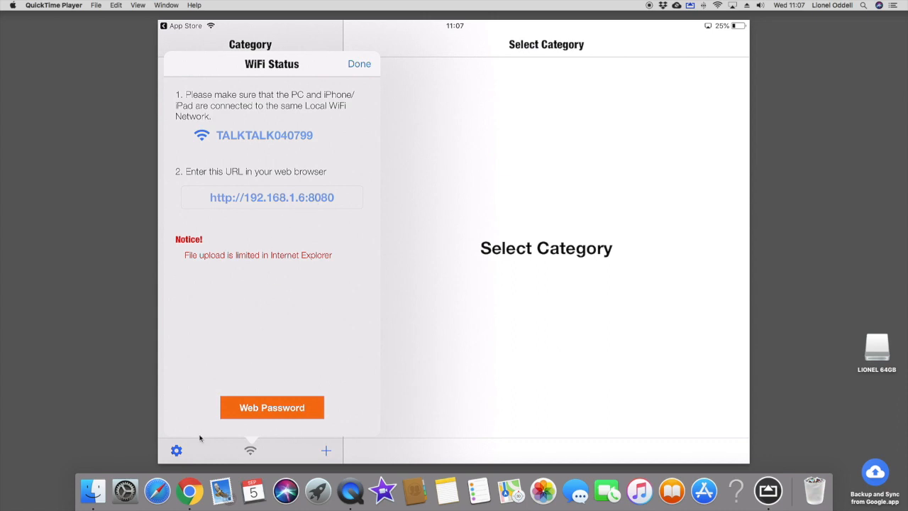
pyautogui.click(189, 490)
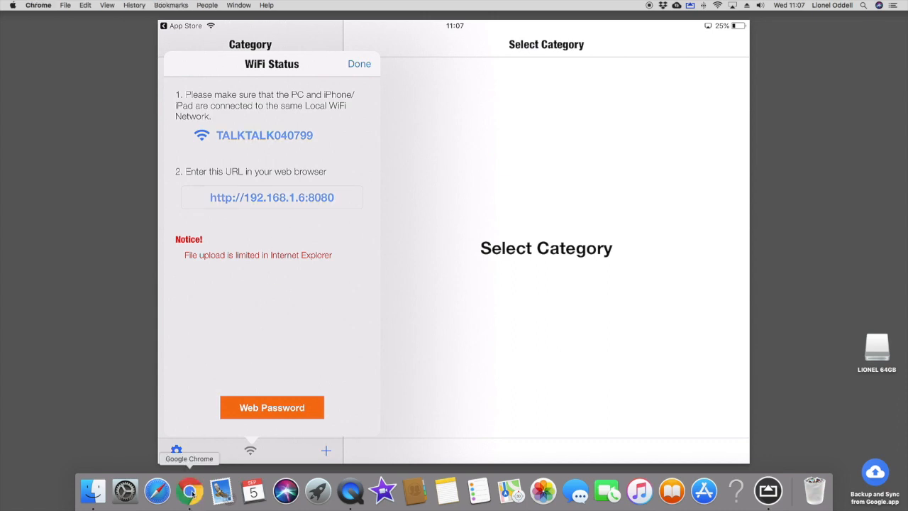
pyautogui.click(190, 490)
pyautogui.write('http')
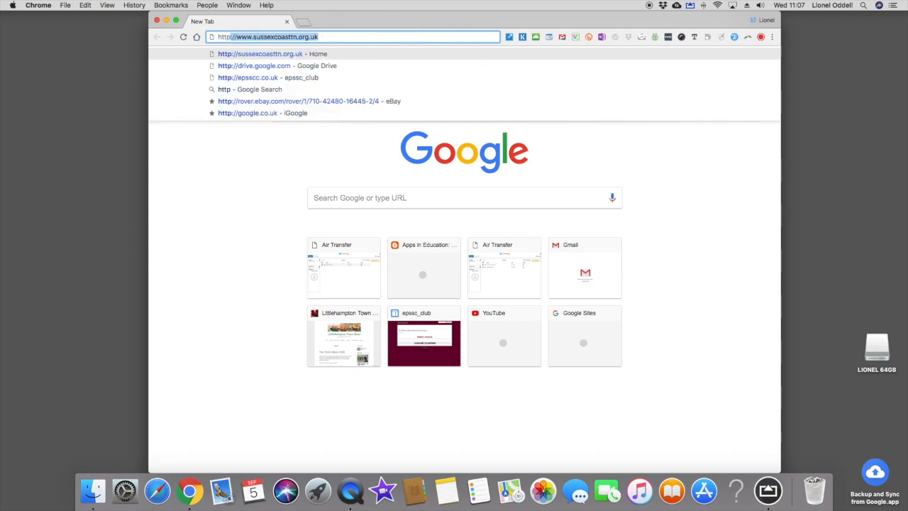
pyautogui.write('//192.168')
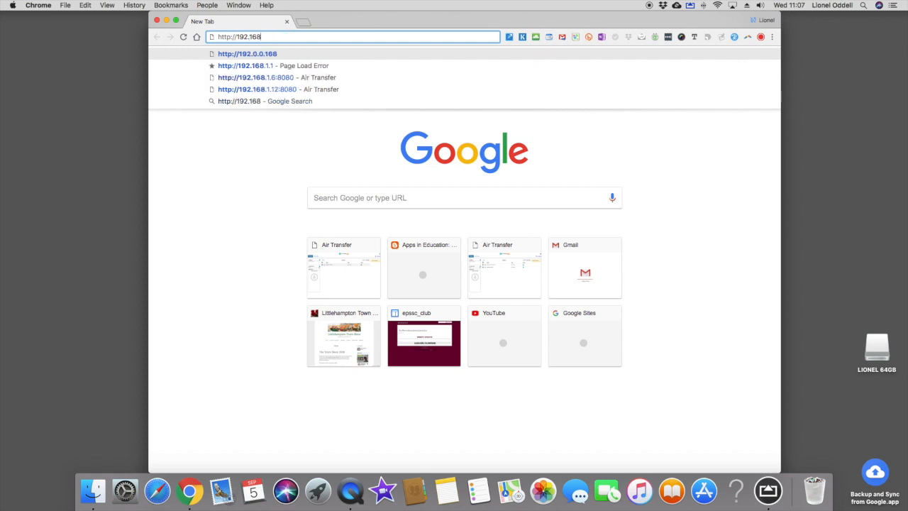
pyautogui.write('.1.6:8080')
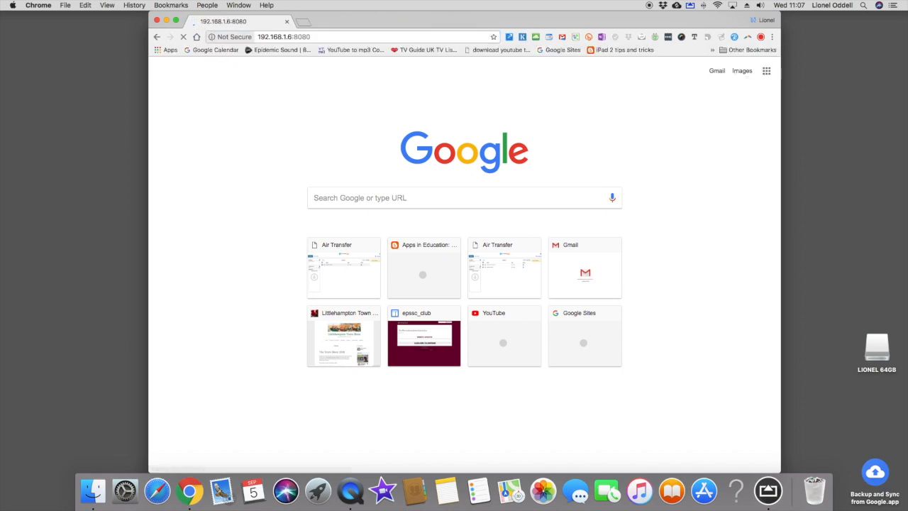
pyautogui.click(343, 268)
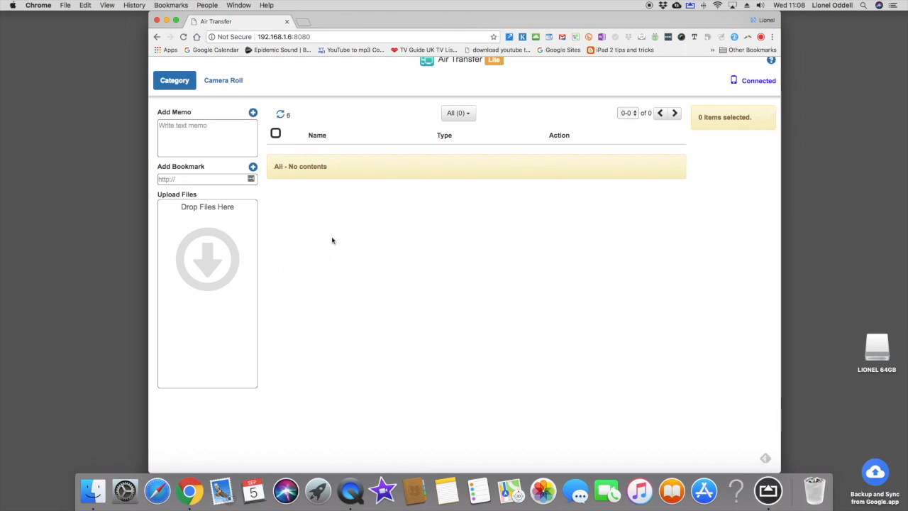
pyautogui.click(280, 114)
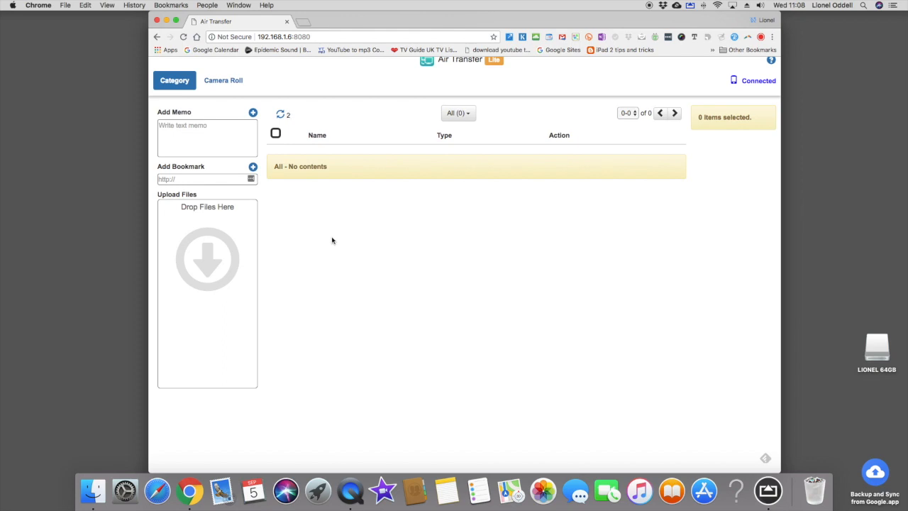
pyautogui.click(280, 114)
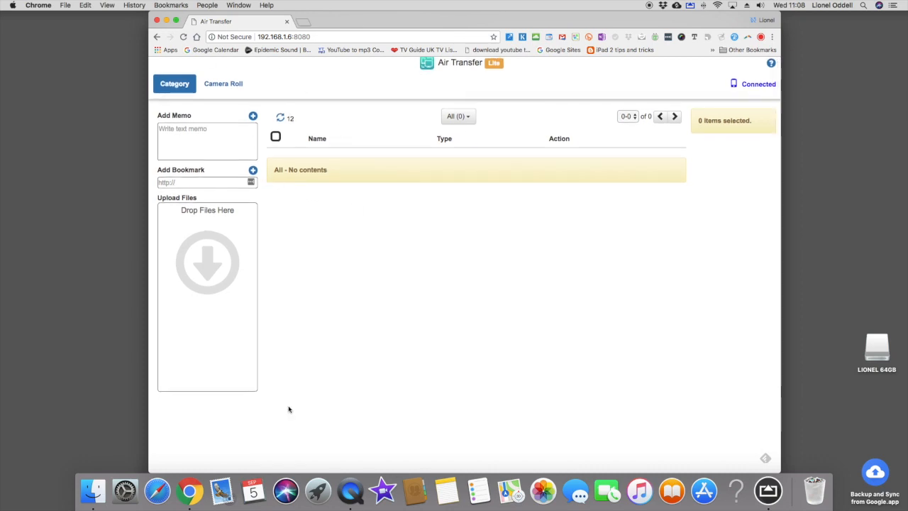
pyautogui.moveTo(157, 490)
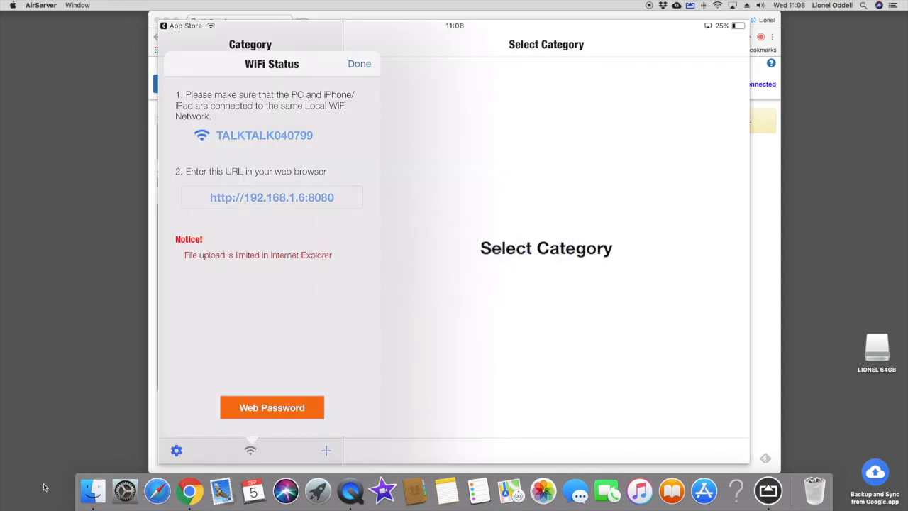
pyautogui.moveTo(39, 232)
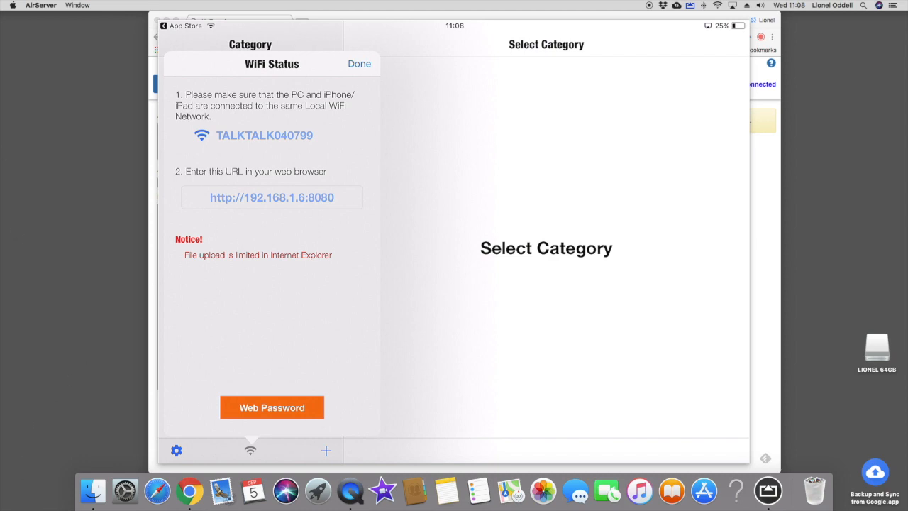
# Step: Close the WiFi Status panel with Done to show the empty category list
pyautogui.click(359, 64)
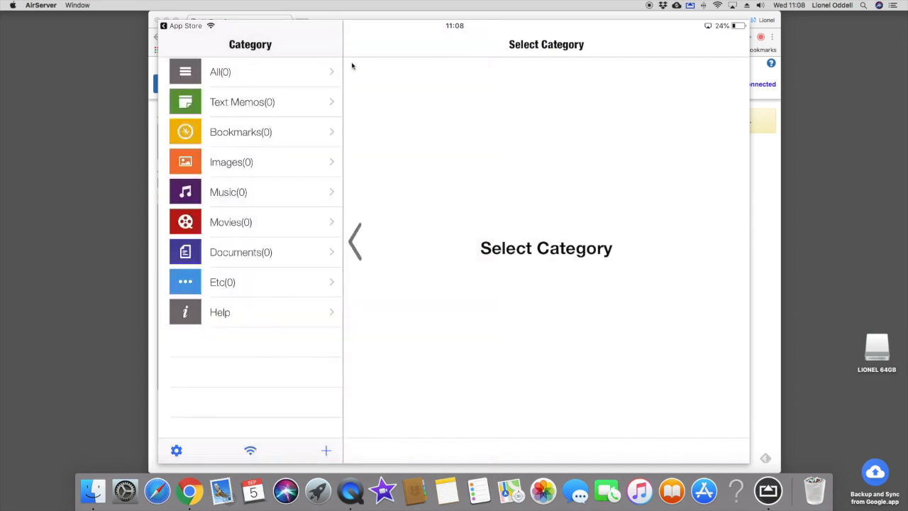
pyautogui.moveTo(220, 142)
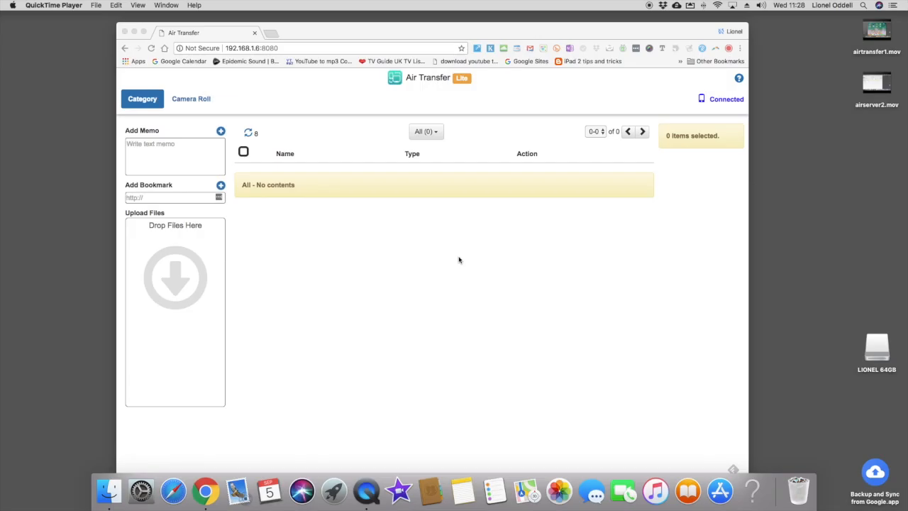
pyautogui.click(248, 132)
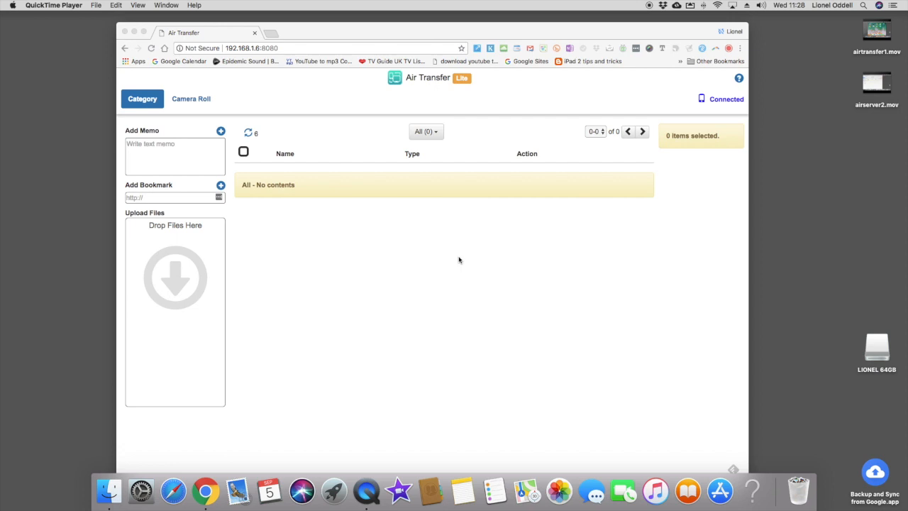
pyautogui.click(248, 133)
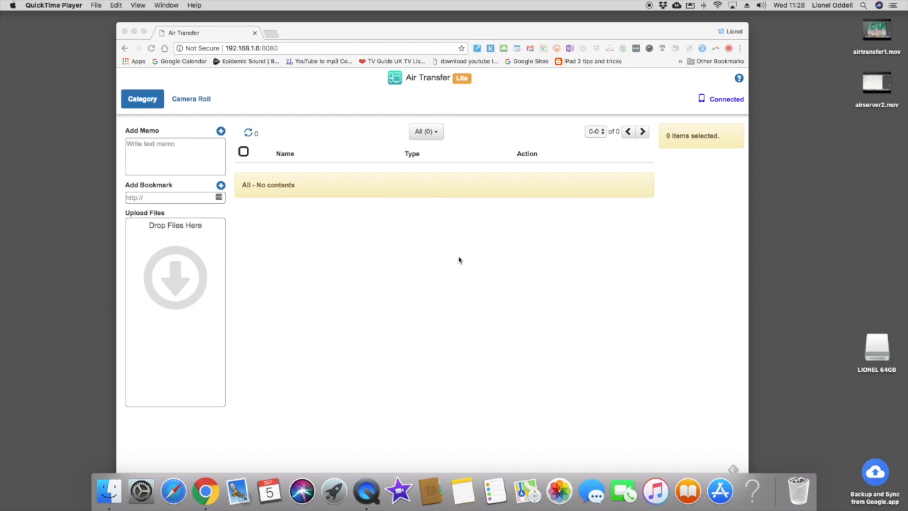
pyautogui.click(248, 133)
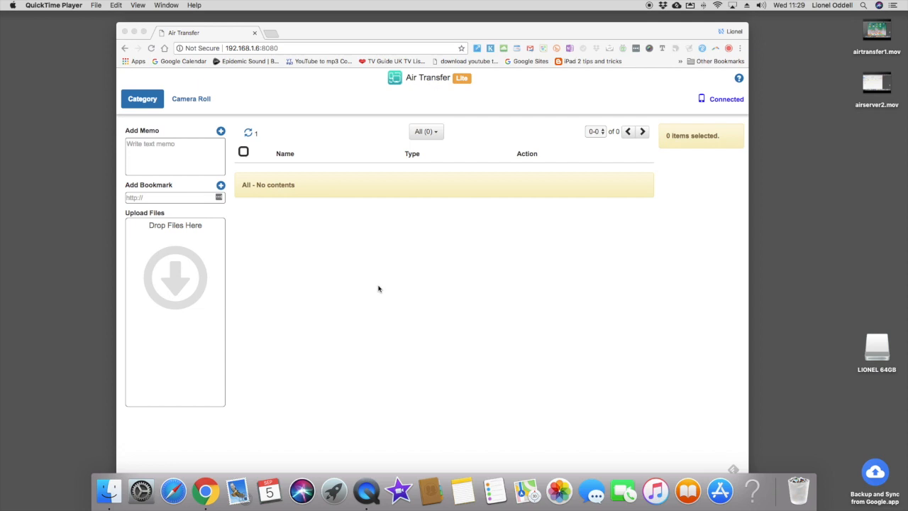
pyautogui.click(248, 133)
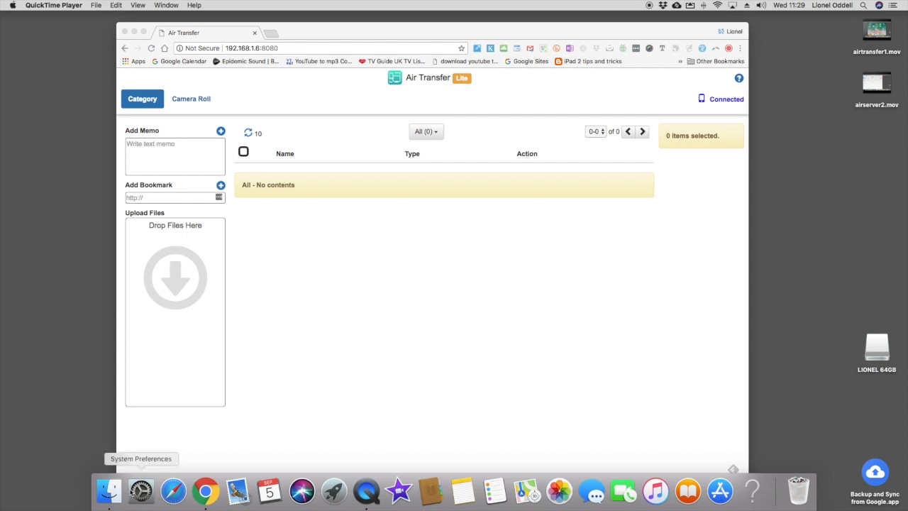
pyautogui.click(109, 491)
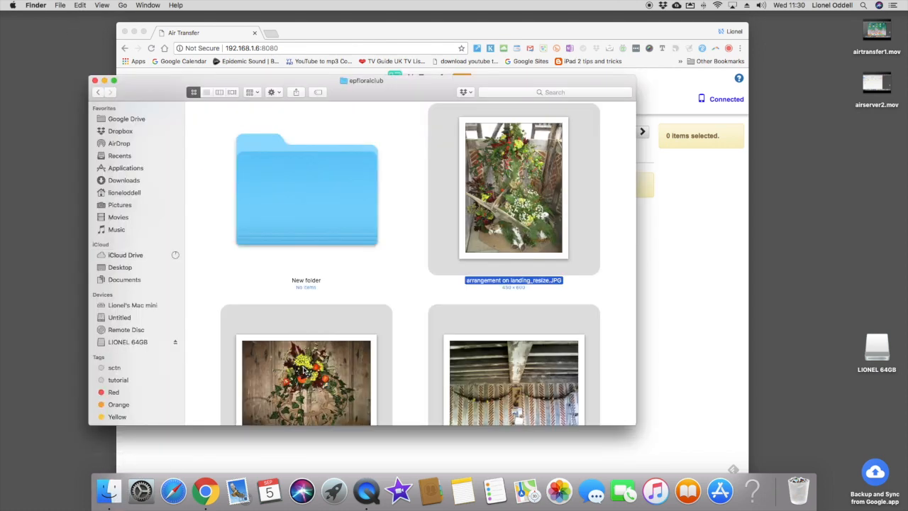
pyautogui.moveTo(404, 108)
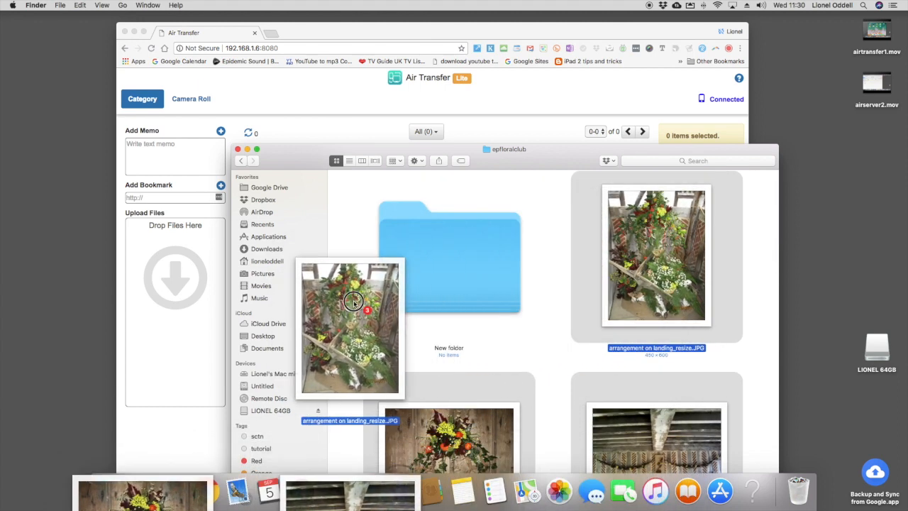
# Step: Drag the three epfloralclub flower photos onto the Drop Files Here box in Chrome
pyautogui.moveTo(351, 326); pyautogui.dragTo(176, 277)
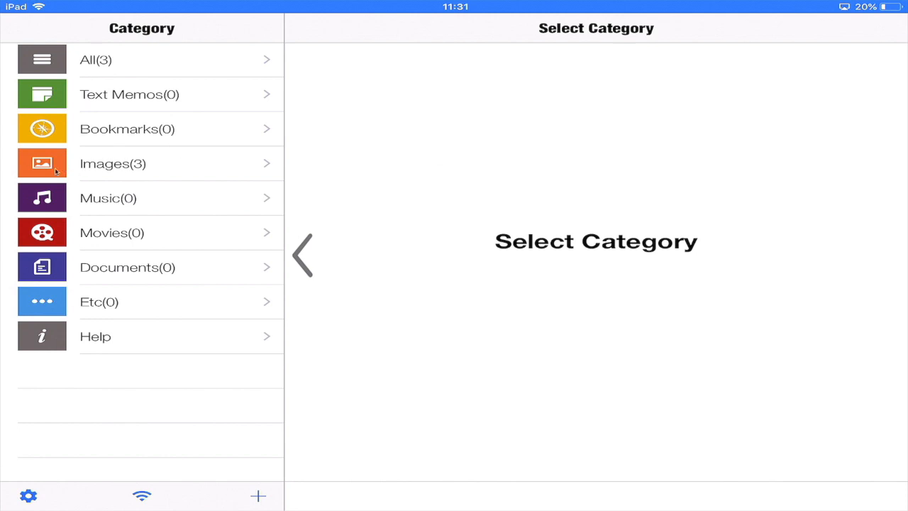
pyautogui.moveTo(81, 170)
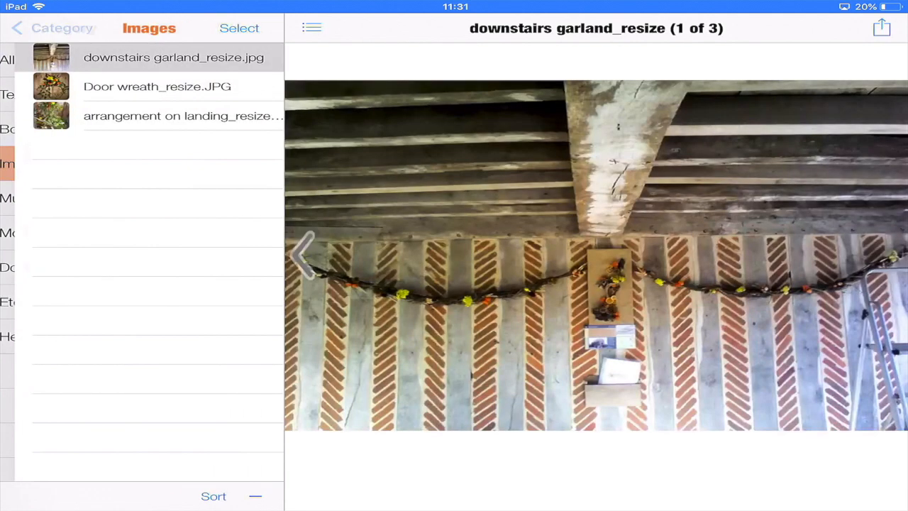
# Step: Preview the downstairs garland, Door wreath and arrangement on landing photos
pyautogui.click(53, 27)
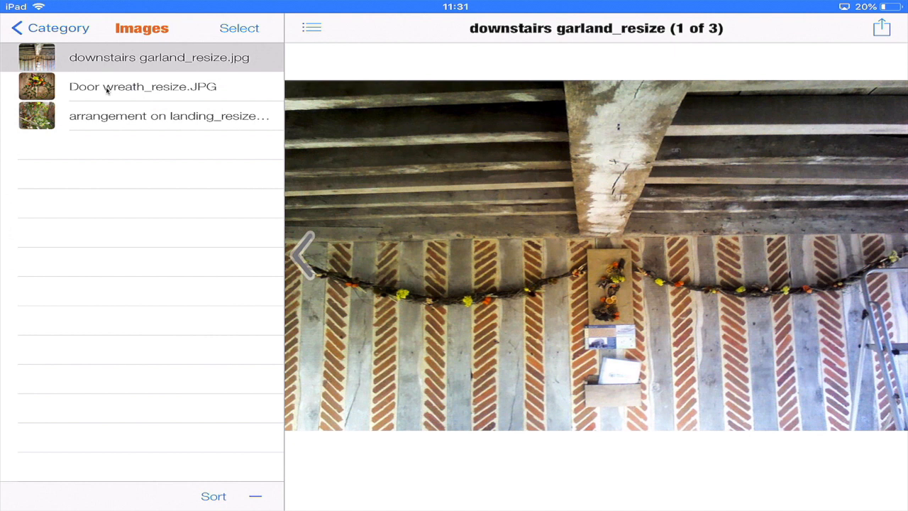
pyautogui.click(141, 87)
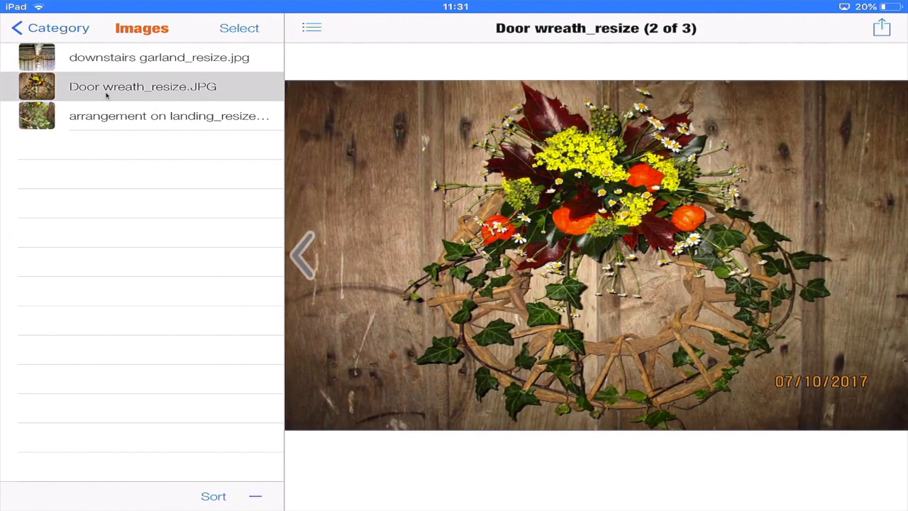
pyautogui.click(169, 116)
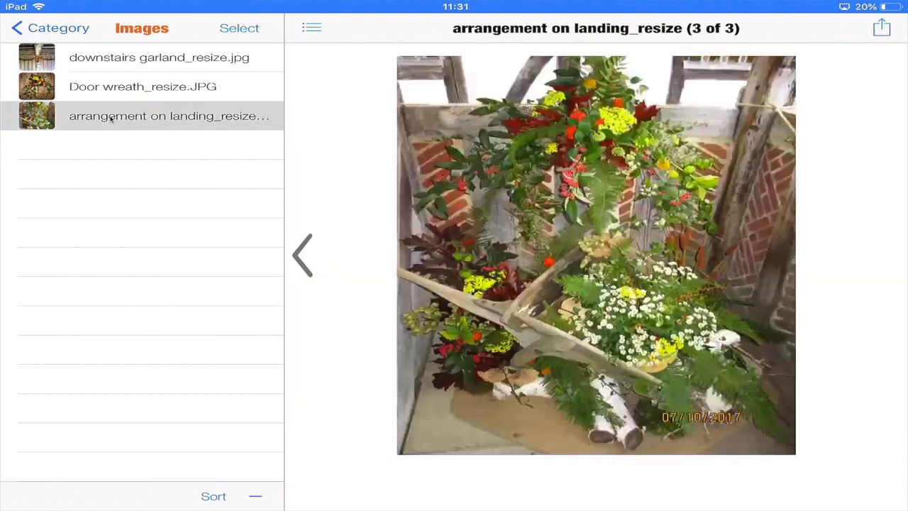